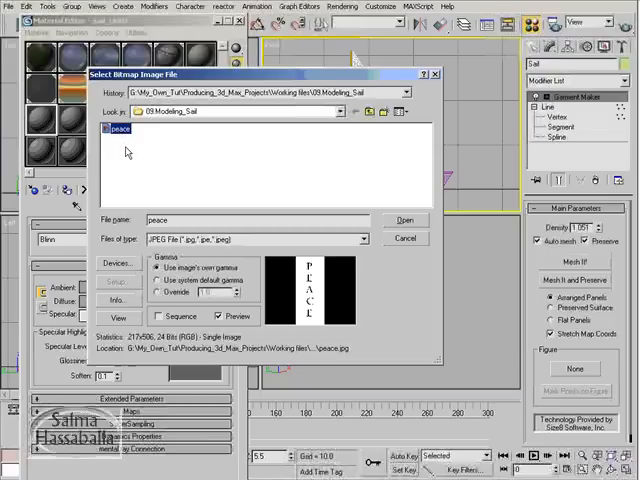
pyautogui.moveTo(124, 152)
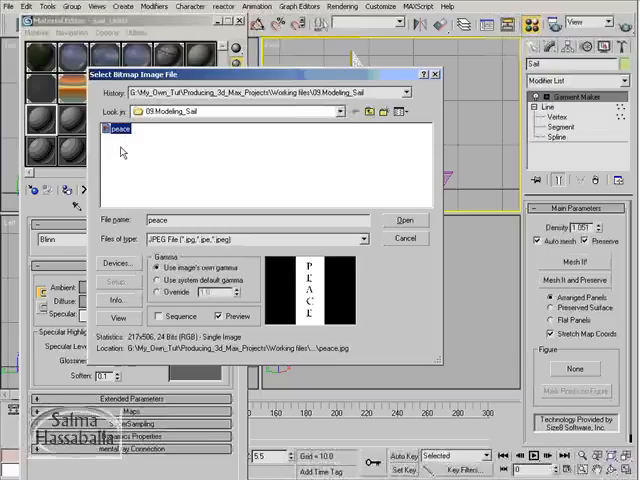
pyautogui.moveTo(130, 144)
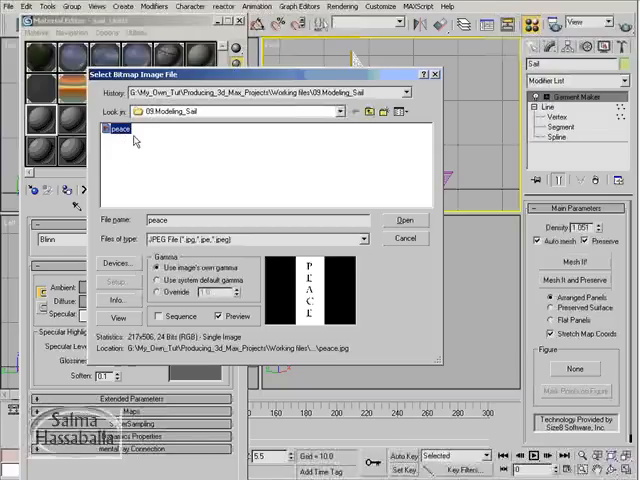
# Select peace.jpg and load it as the sail material's bitmap map.
pyautogui.click(404, 220)
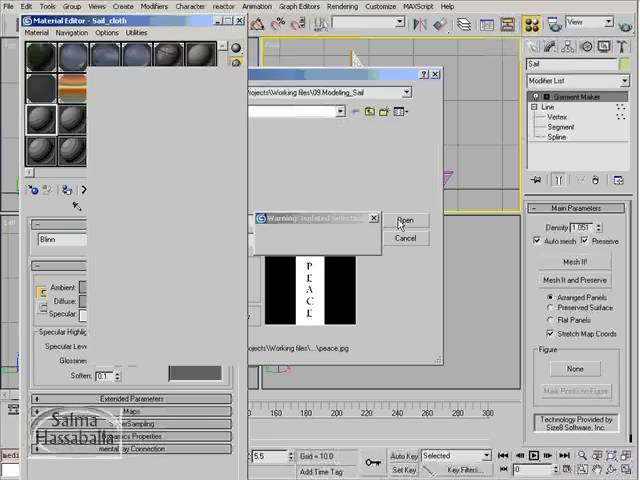
pyautogui.click(408, 220)
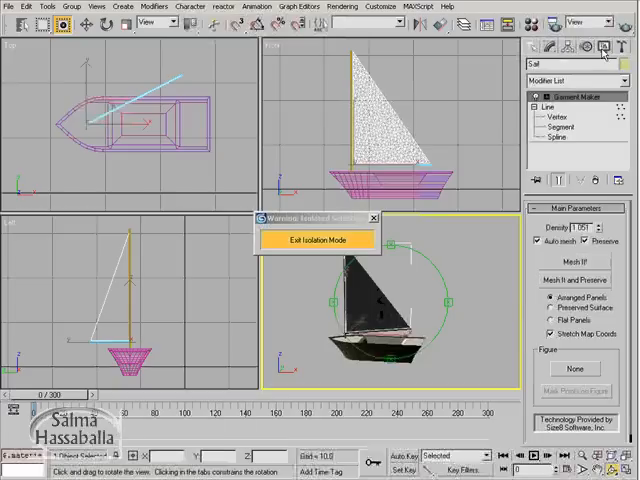
# Use Unhide by Name in the Display panel to reveal a hidden scene object.
pyautogui.click(600, 46)
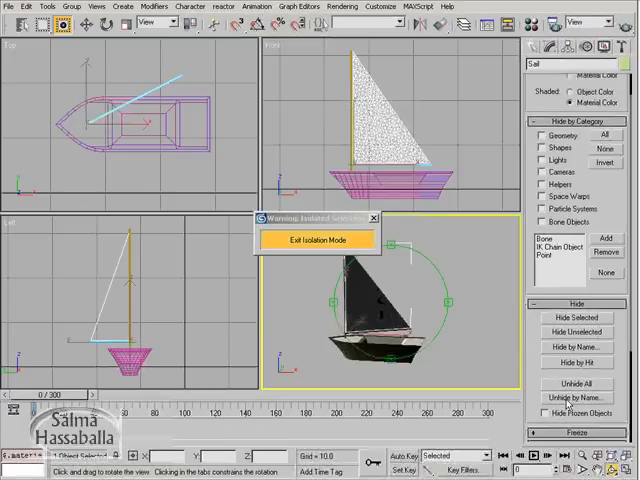
pyautogui.click(576, 396)
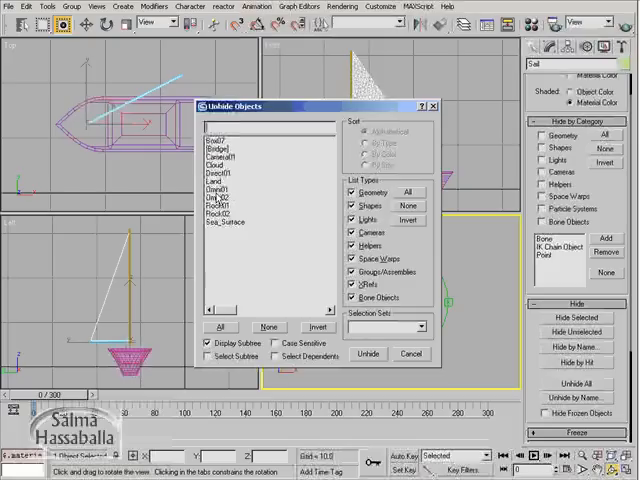
pyautogui.click(368, 352)
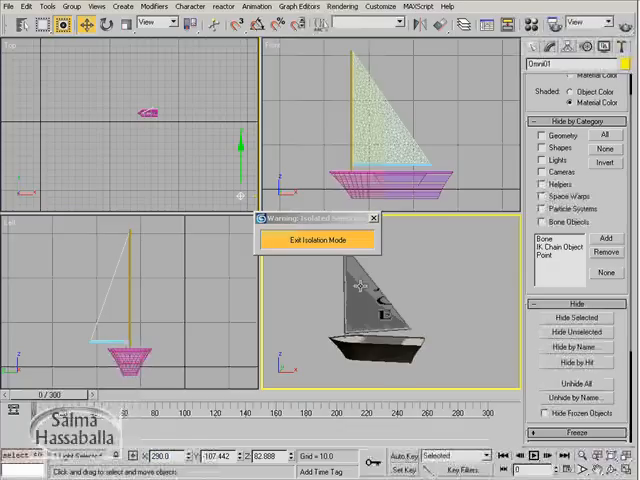
pyautogui.moveTo(392, 264)
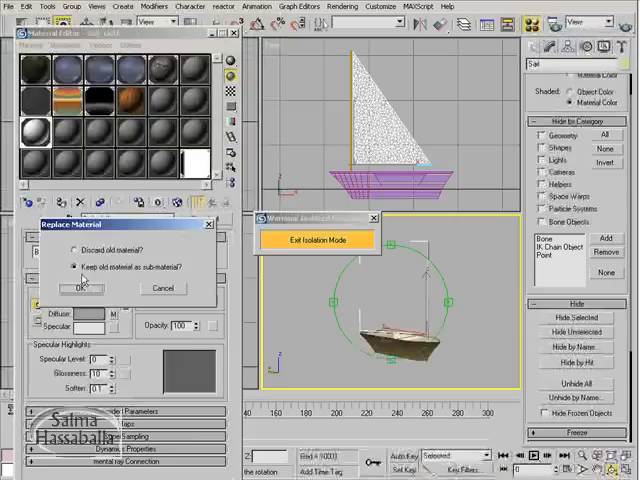
# Convert the sail material to Double Sided, keeping the old material and copying it to the Back side.
pyautogui.click(78, 288)
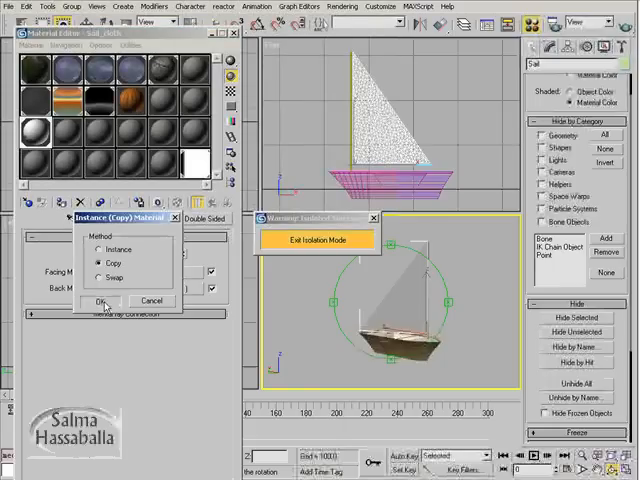
pyautogui.click(96, 300)
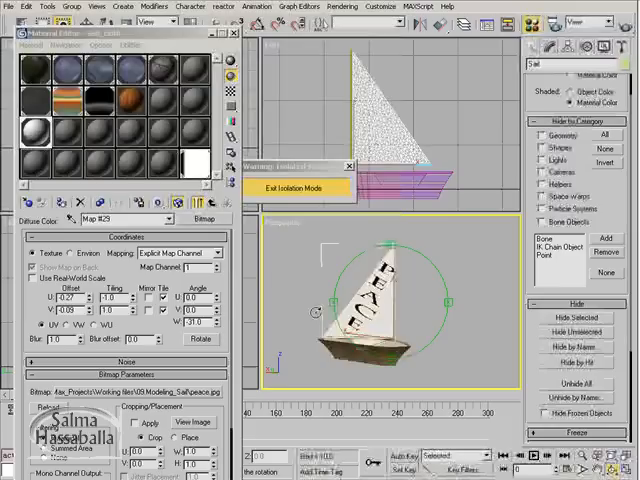
pyautogui.moveTo(178, 204)
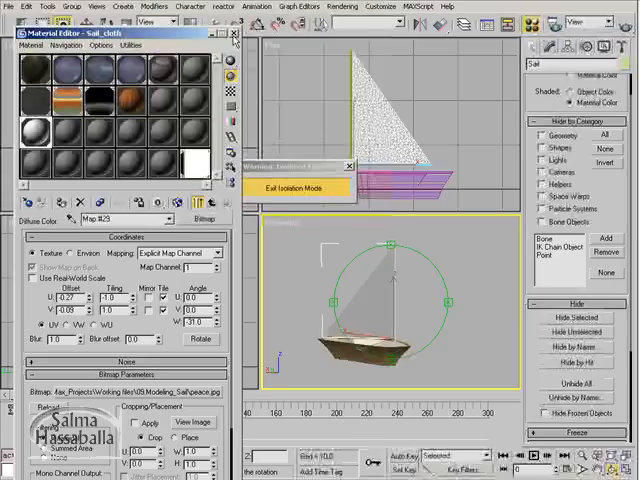
# Adjust the back material's bitmap coordinates so the PEACE text reads correctly.
pyautogui.click(232, 32)
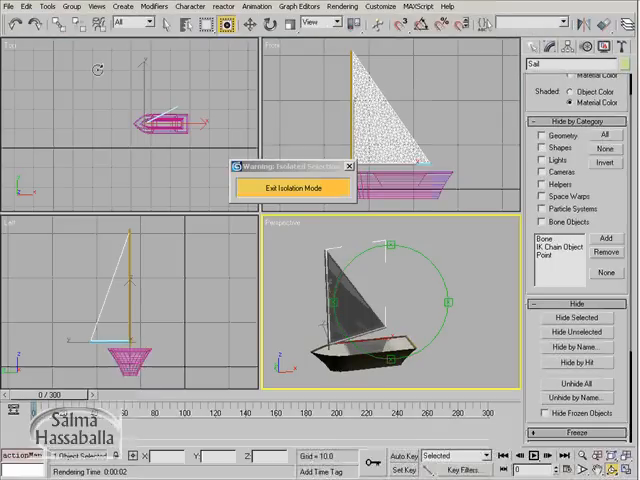
pyautogui.moveTo(58, 24)
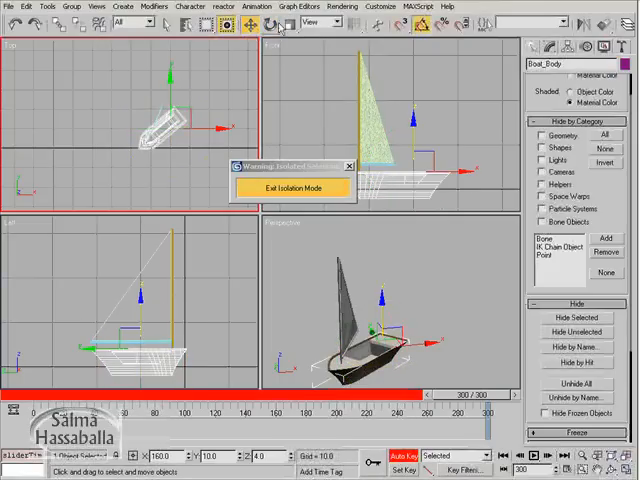
# Rotate the selected sail in the viewports and return to the first frame.
pyautogui.click(320, 22)
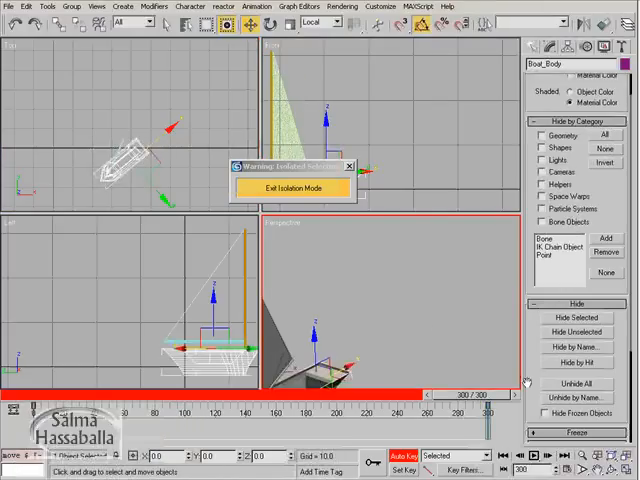
pyautogui.click(534, 456)
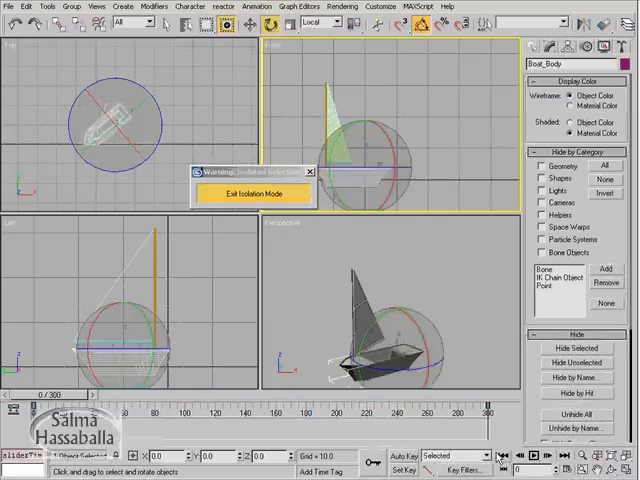
# Choose the reference coordinate system before creating the Wind space warp.
pyautogui.click(320, 22)
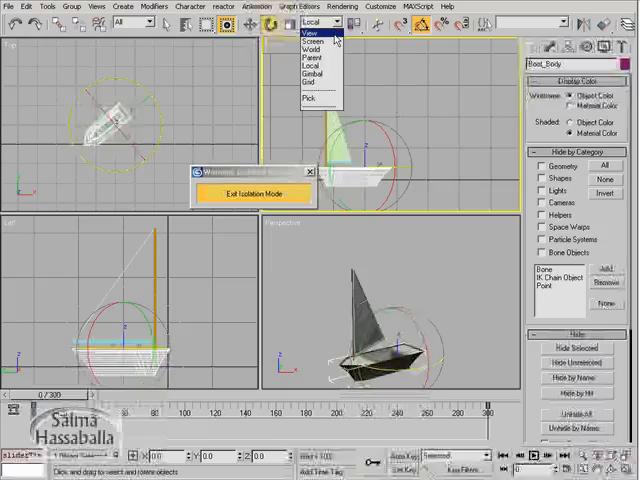
pyautogui.click(308, 32)
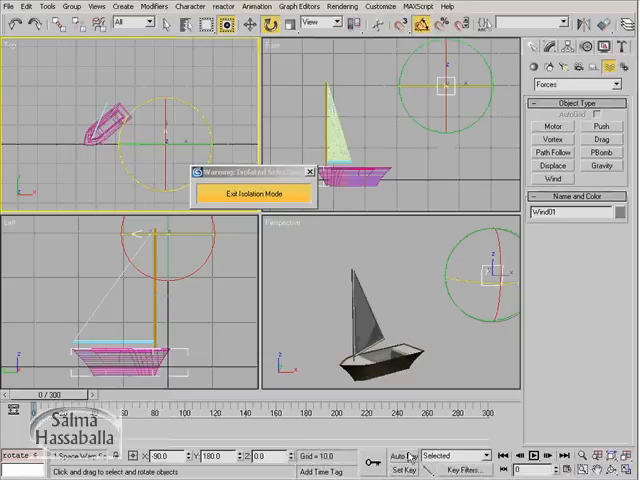
# Bring up the Track View Curve Editor showing the Z Rotation track.
pyautogui.click(400, 456)
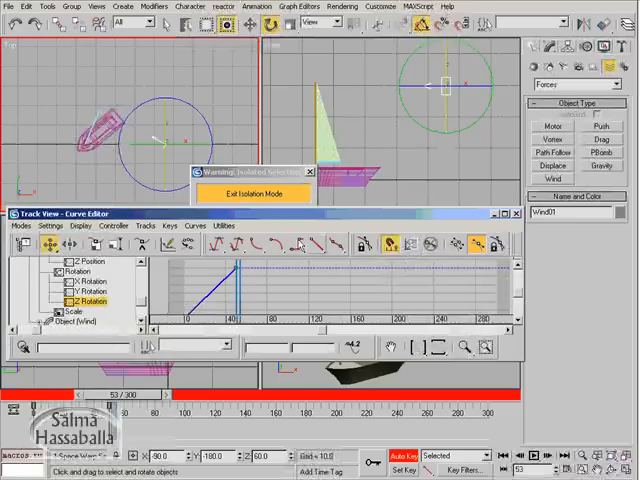
# Set the Z Rotation curve's out-of-range type to Loop on both ends.
pyautogui.click(116, 224)
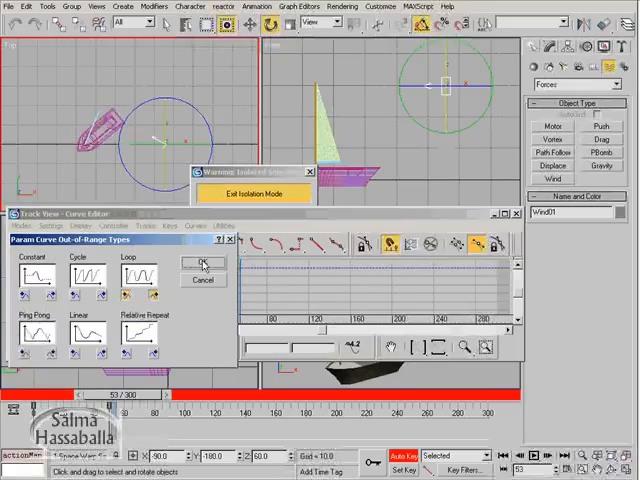
pyautogui.click(204, 268)
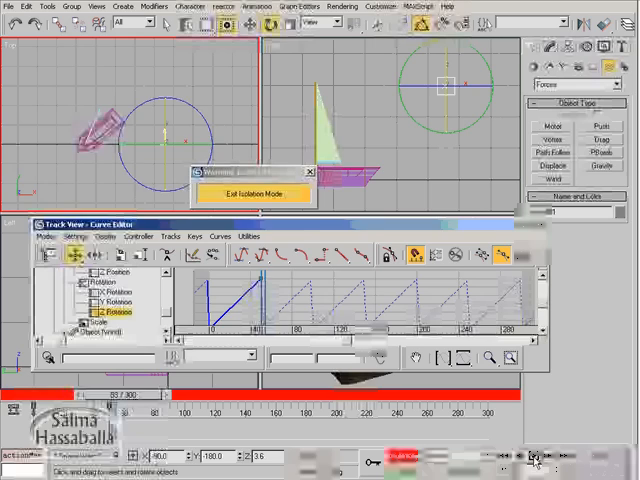
# Play back the animation with the boat moving and the sail rotation looping.
pyautogui.click(532, 456)
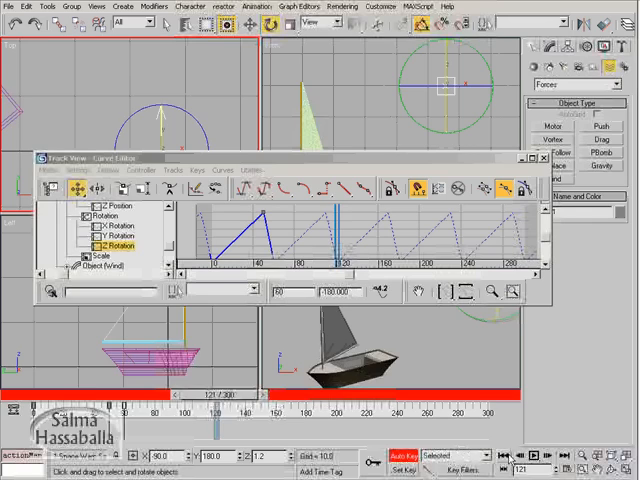
pyautogui.click(536, 452)
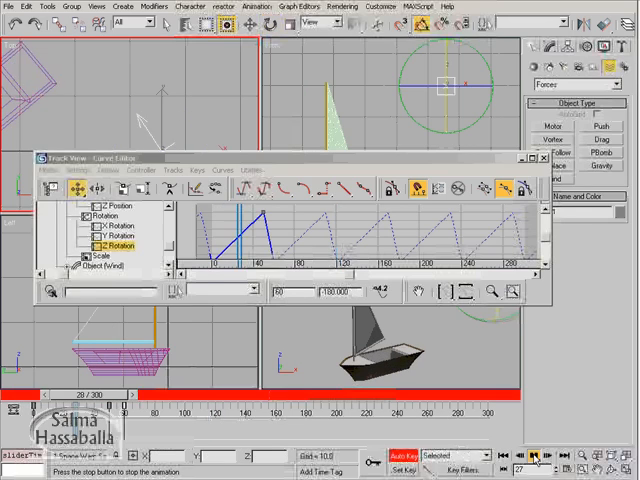